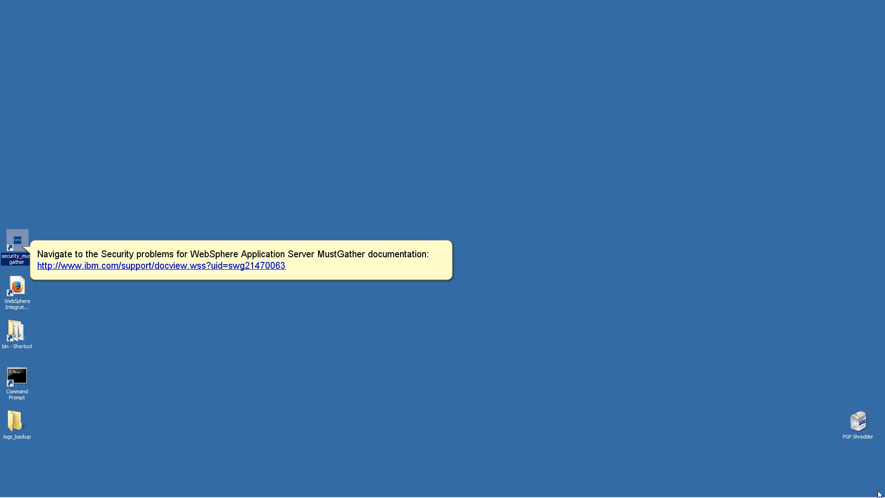
mouse_move(118, 319)
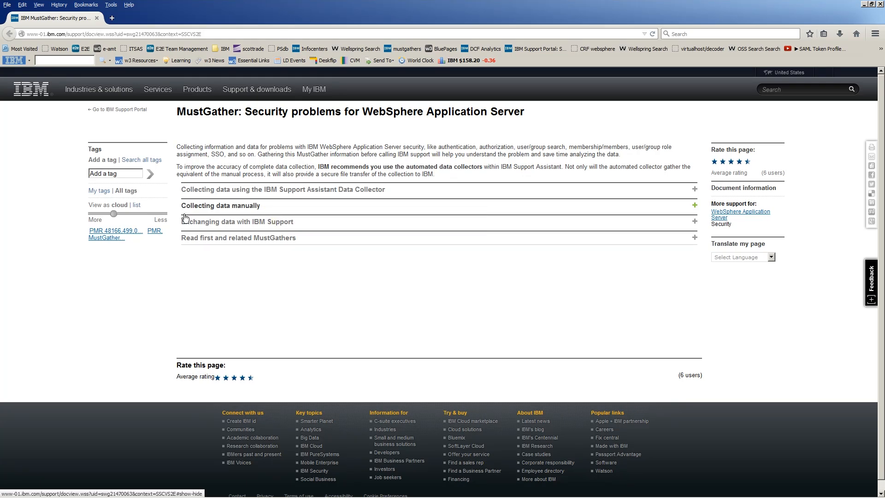
Expand 'Collecting data manually' and copy the step 4 security trace string.
click(221, 204)
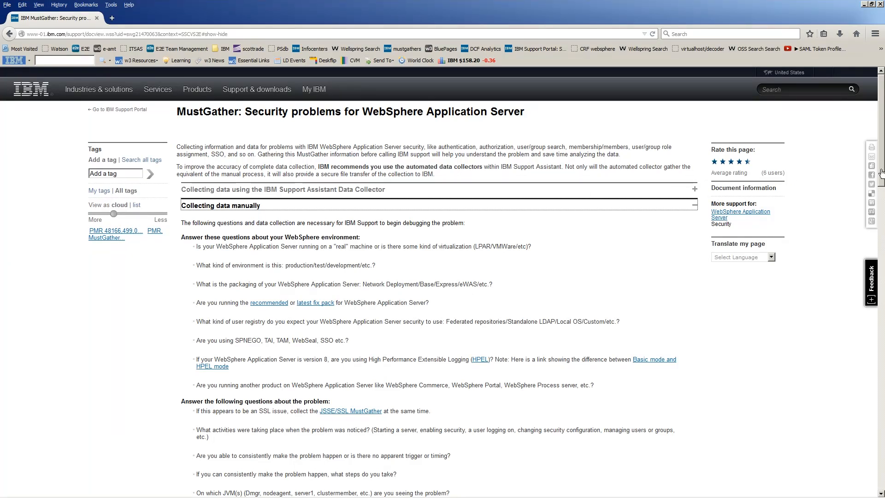
scroll(down, 3)
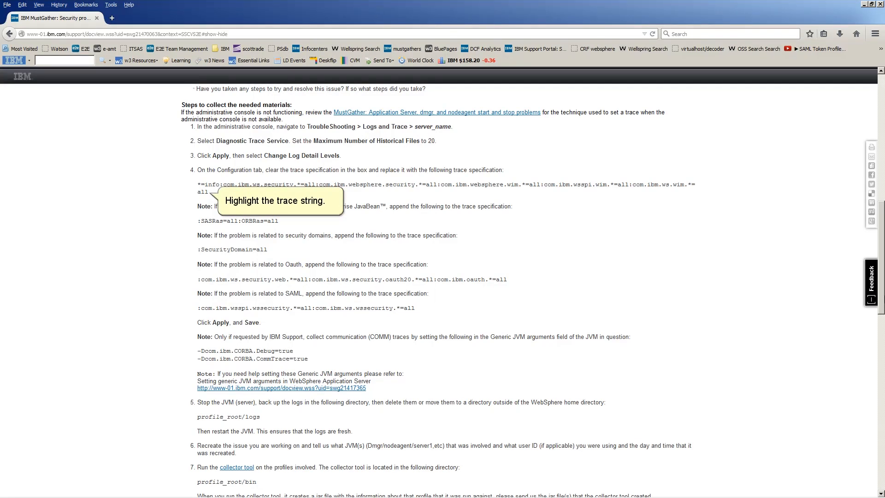
mouse_move(625, 259)
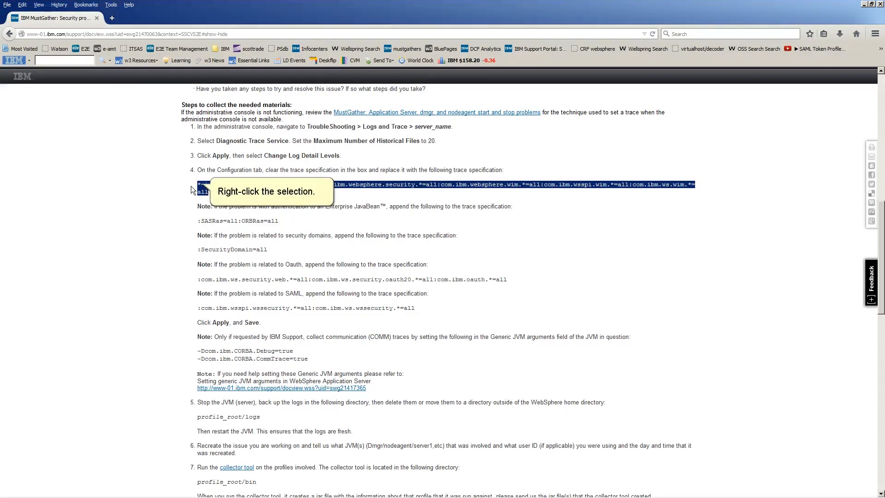
right_click(257, 186)
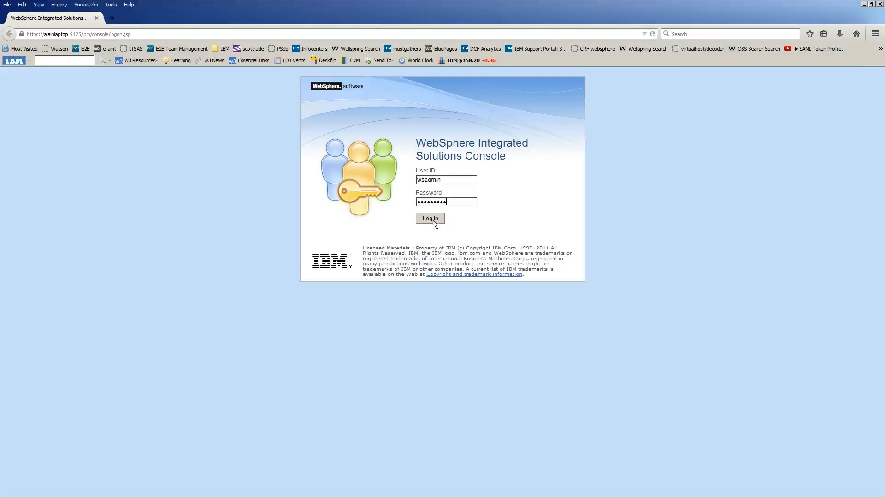
Log in as administrator to reach the WebSphere Application Server 8.5.5.3 welcome page.
click(430, 219)
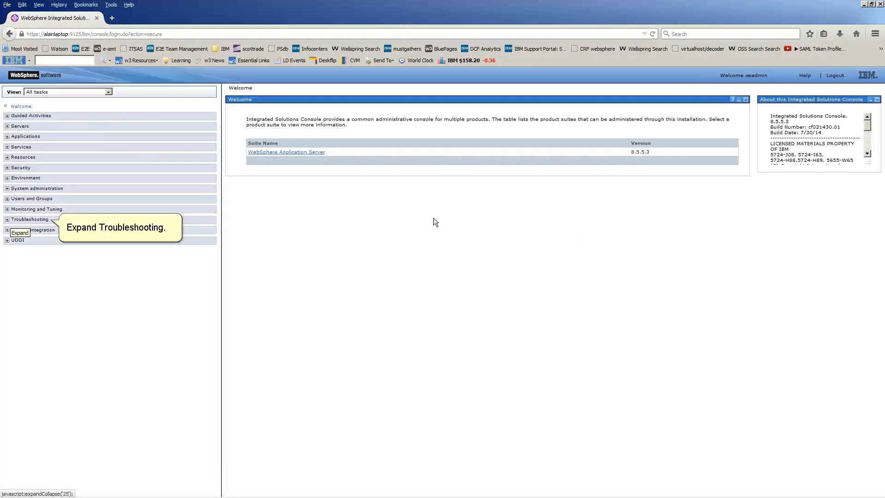
mouse_move(229, 238)
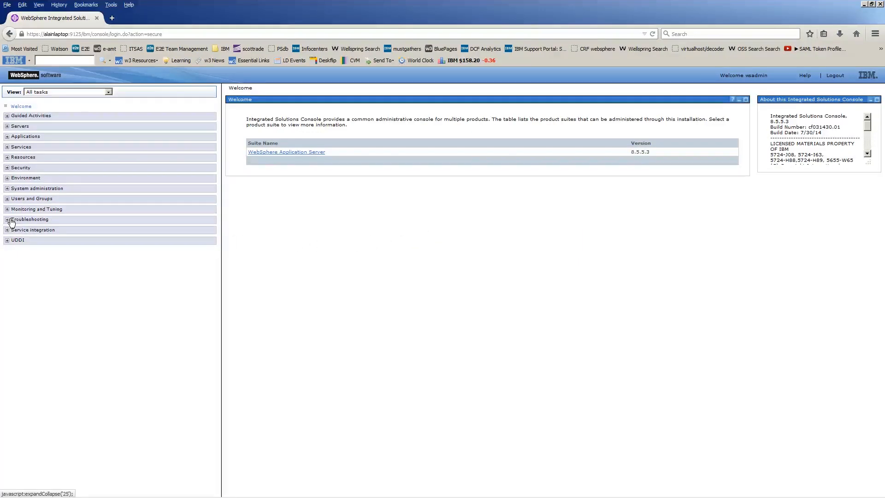
Set Maximum Number of Historical Files to 20 in server1's Diagnostic Trace settings.
click(7, 219)
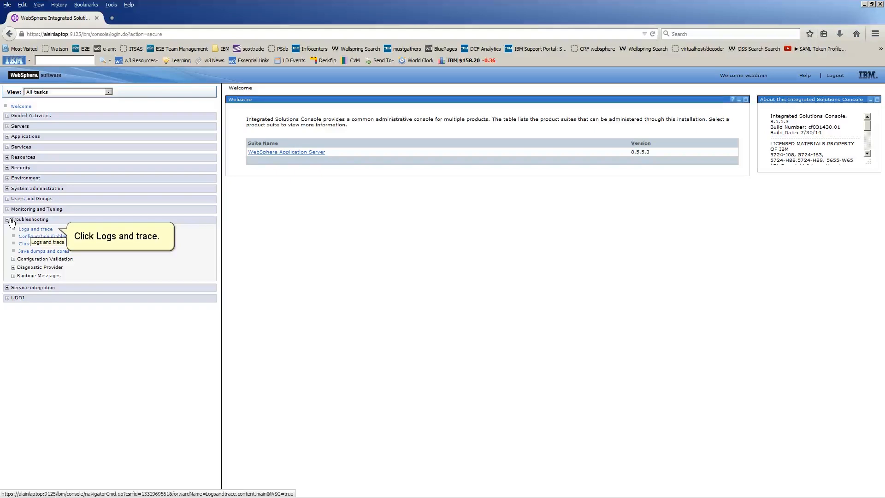
click(35, 228)
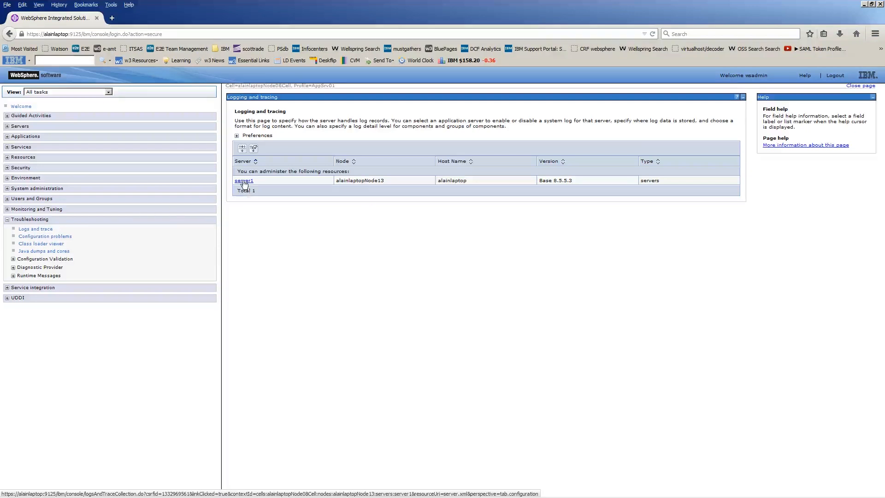
click(244, 181)
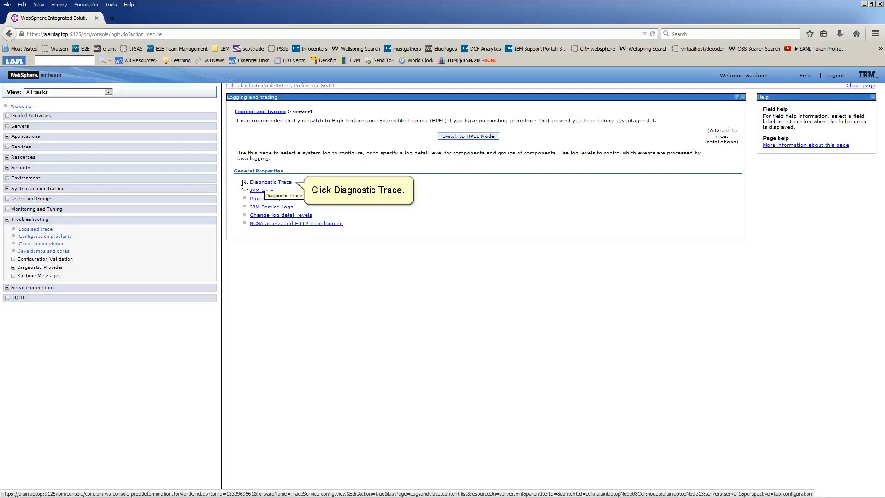
click(270, 181)
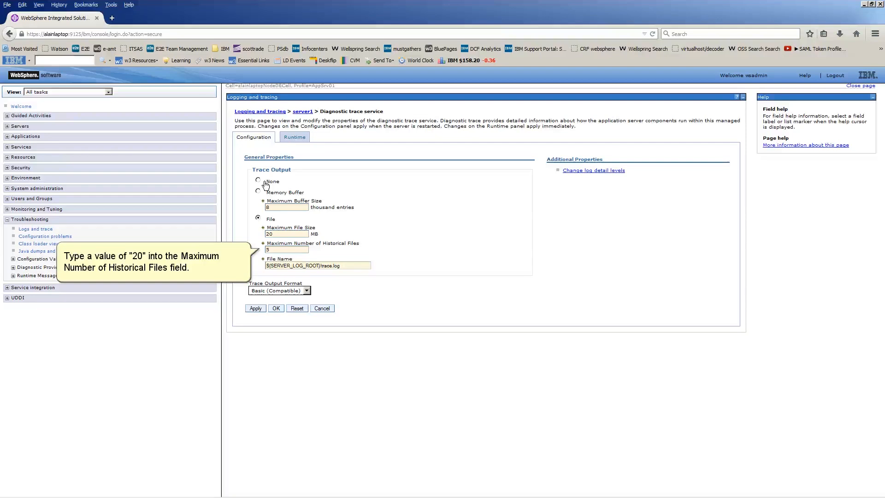
click(287, 250)
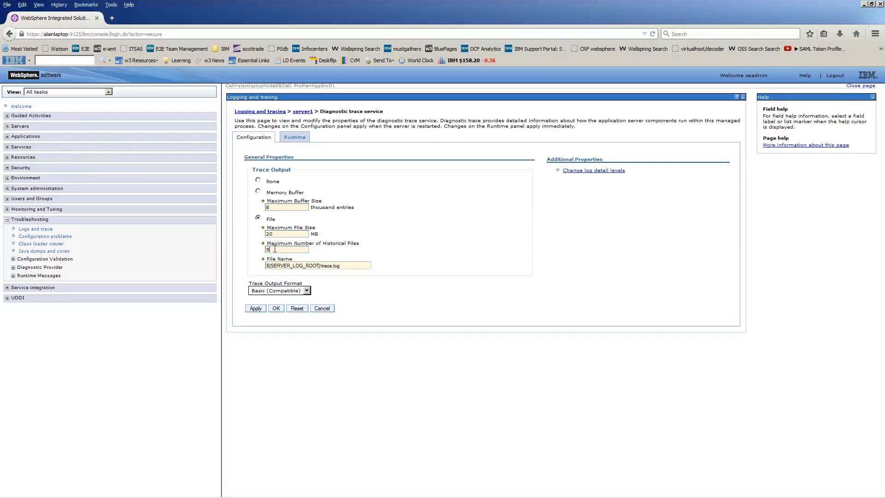
text(20)
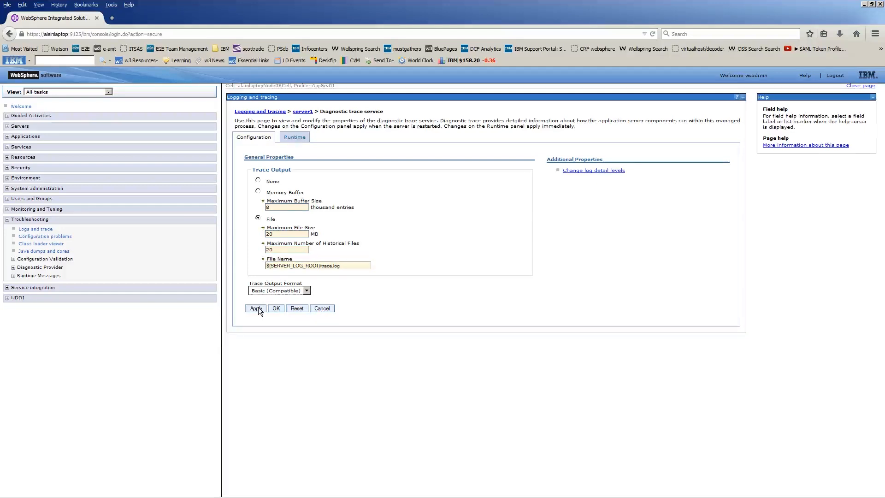
Apply the historical files change and paste the security trace string over *=info.
click(255, 309)
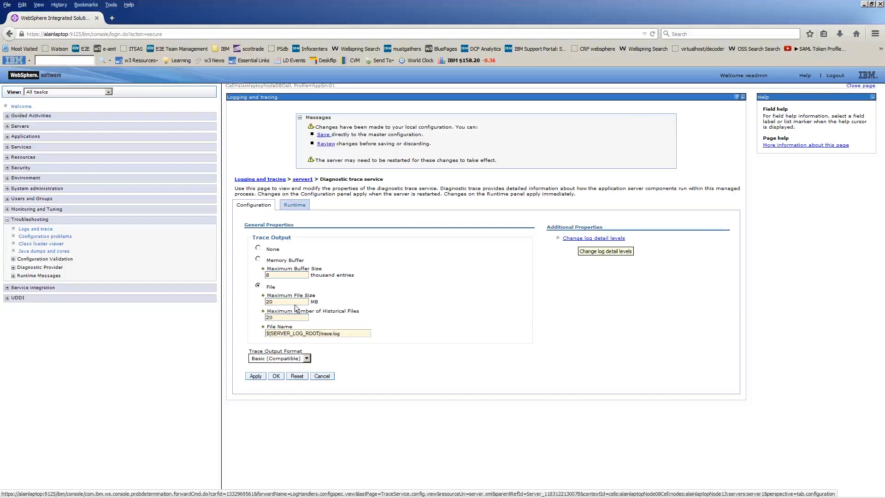
mouse_move(578, 237)
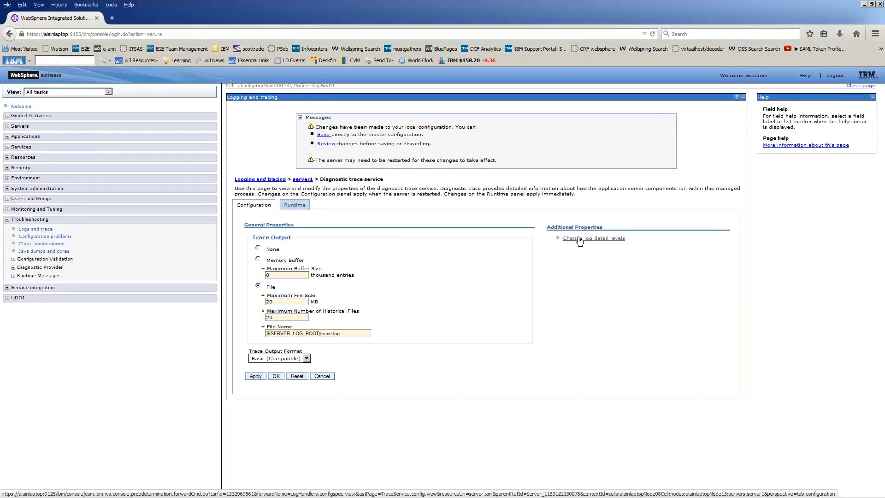
click(592, 238)
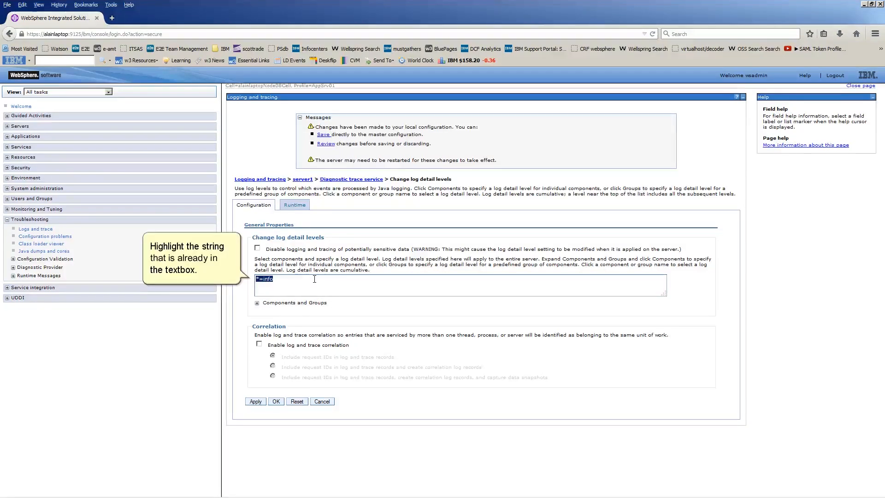
right_click(263, 278)
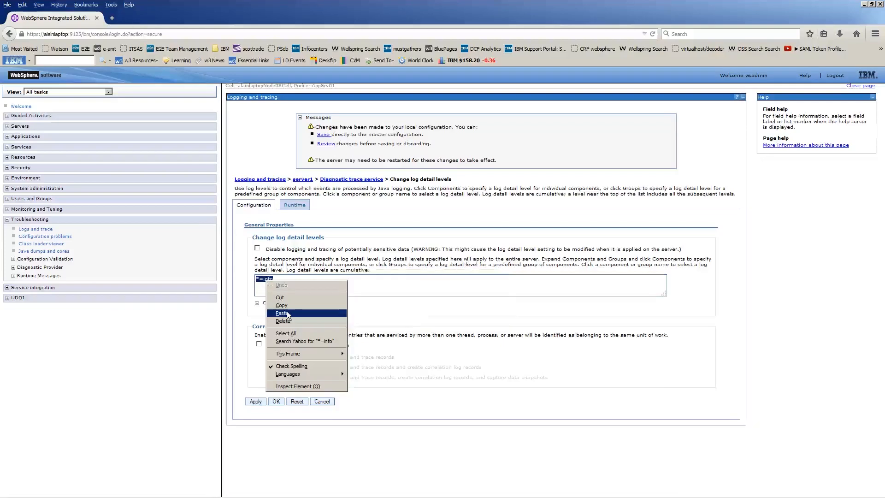
click(282, 314)
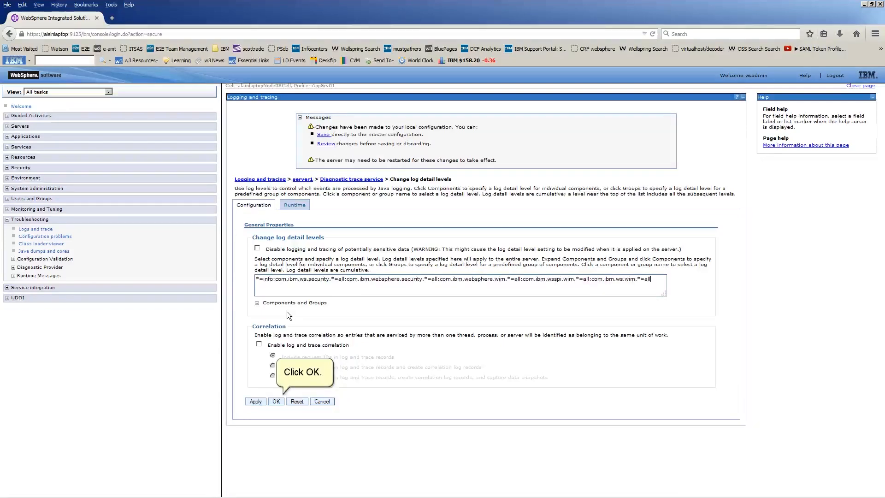
Confirm the new log detail levels, log out of the console, and close Firefox.
click(276, 401)
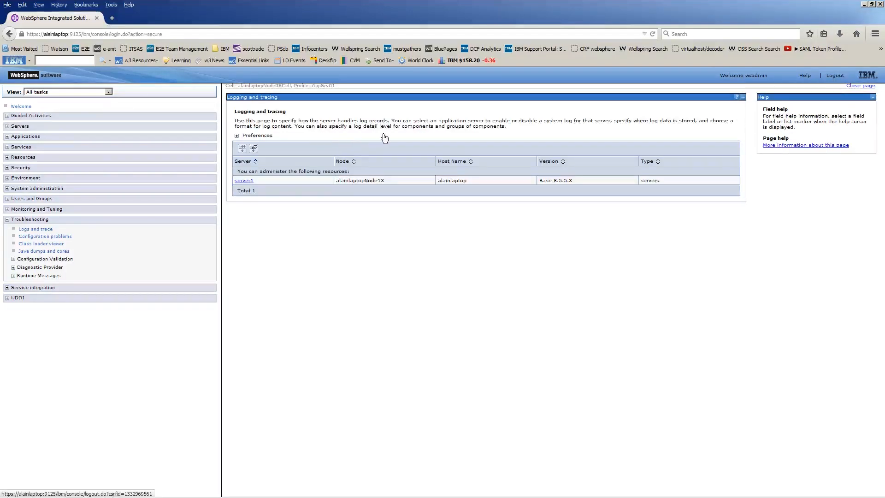
mouse_move(757, 113)
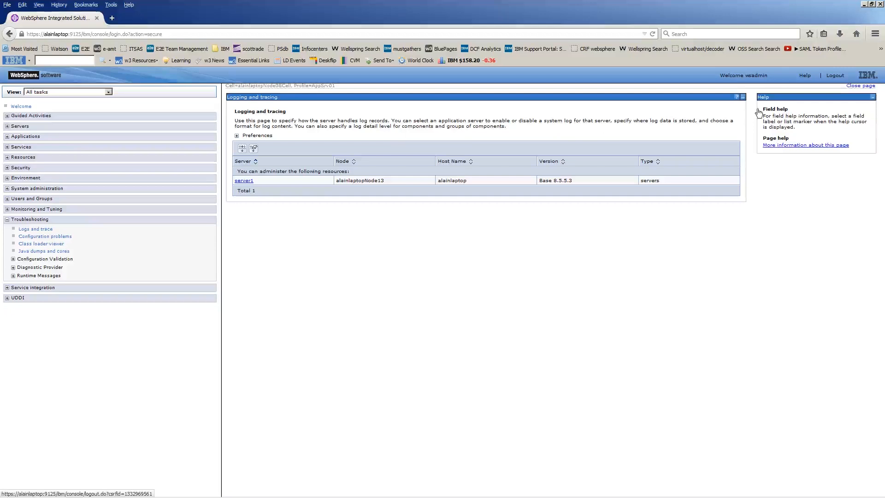
click(834, 75)
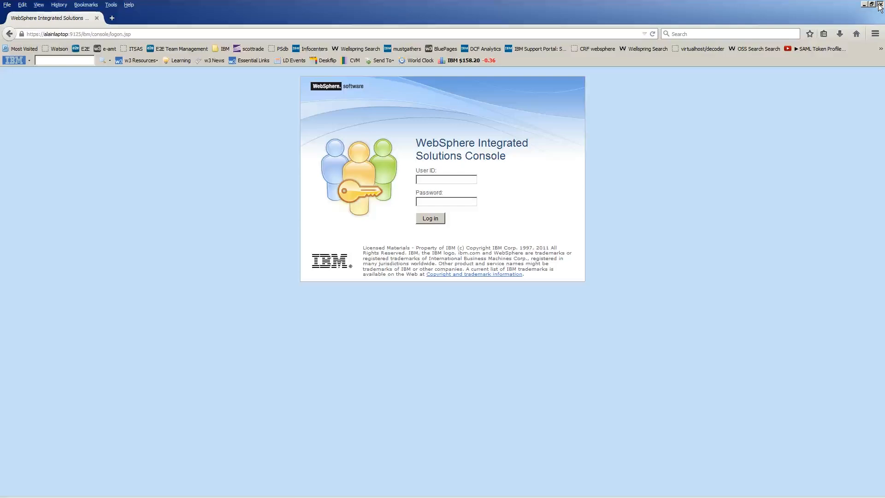
click(868, 3)
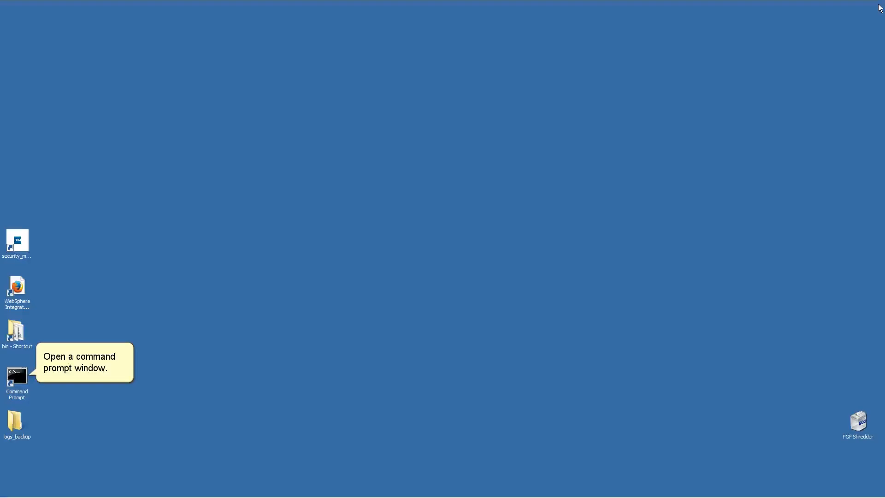
mouse_move(563, 199)
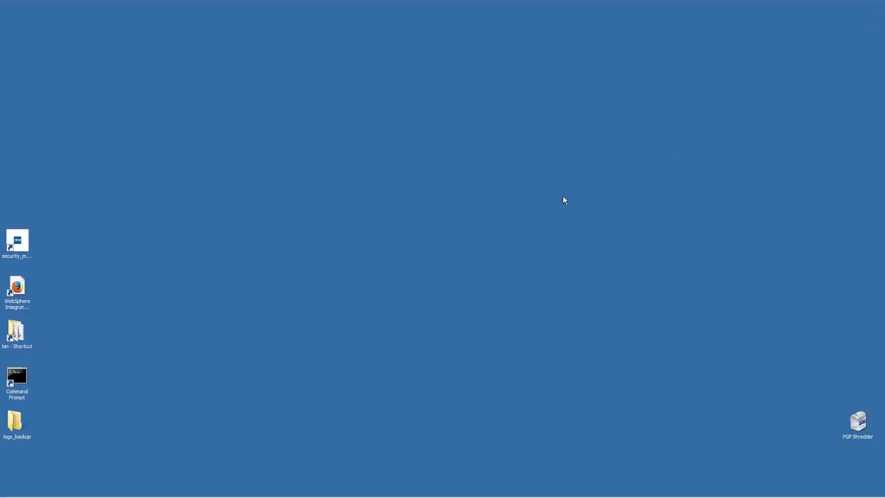
mouse_move(17, 376)
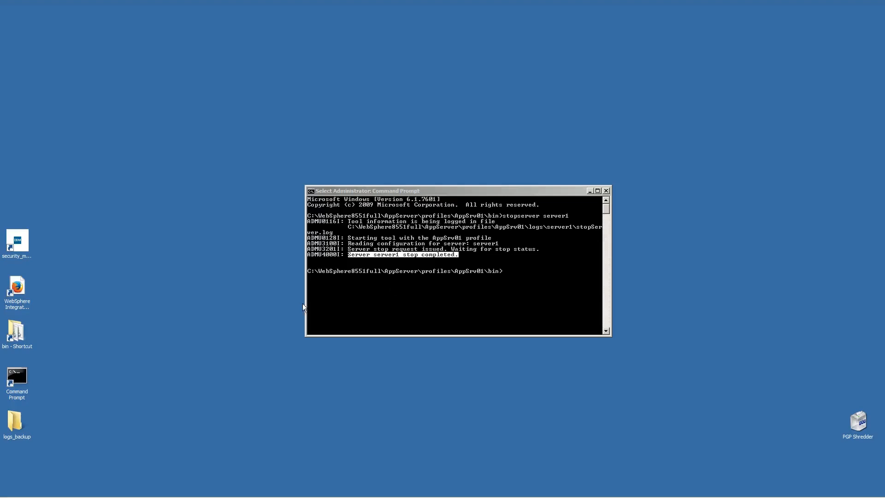
mouse_move(17, 332)
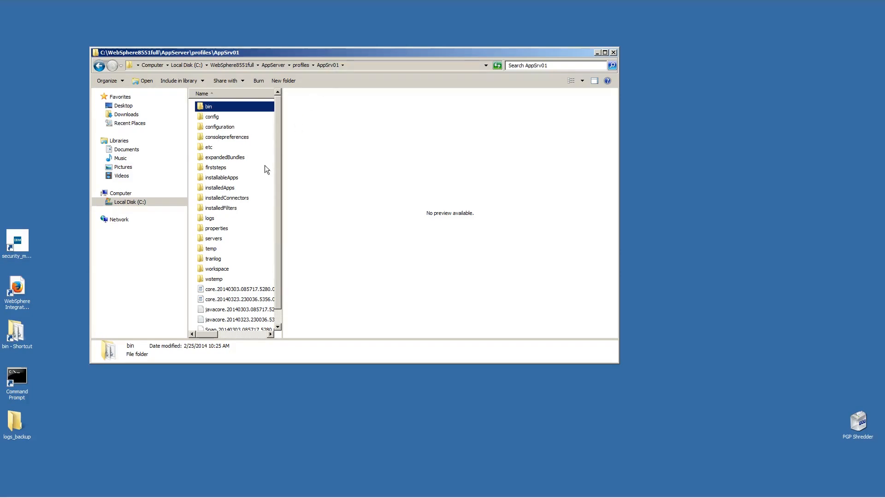
Open logs\server1 and cut all ten log files for moving into logs_backup.
double_click(209, 218)
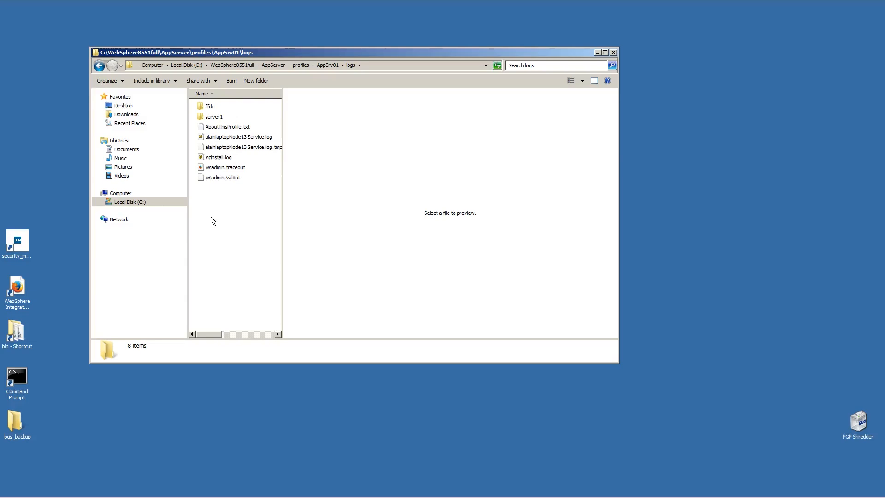
double_click(214, 116)
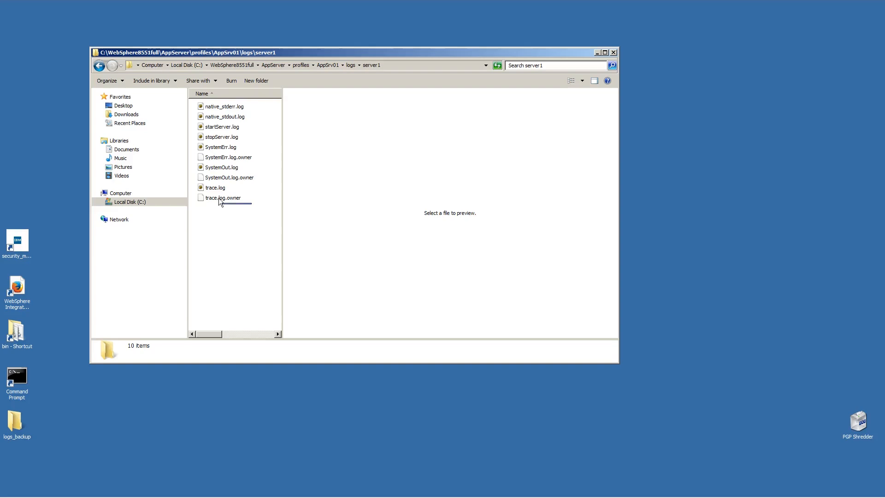
key(ctrl+a)
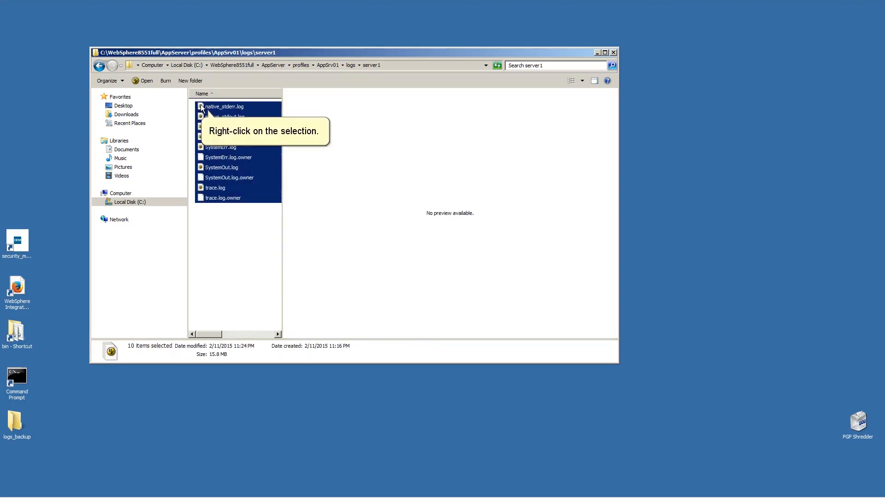
right_click(223, 106)
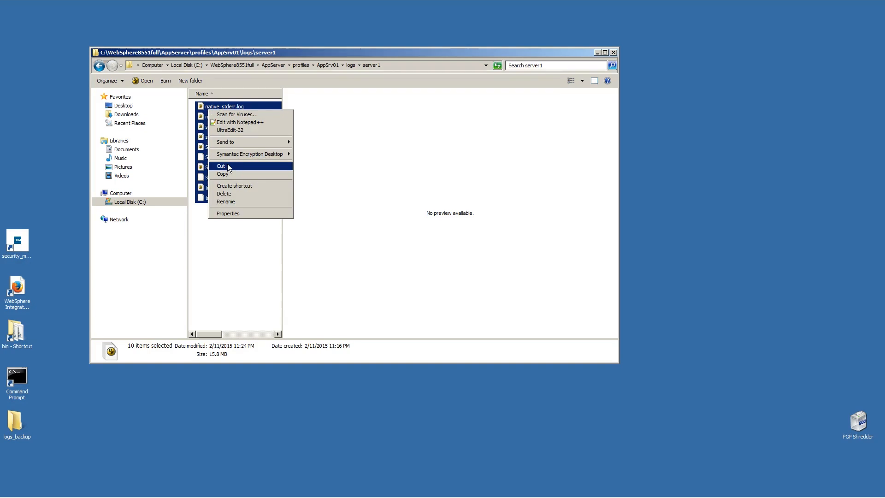
click(220, 165)
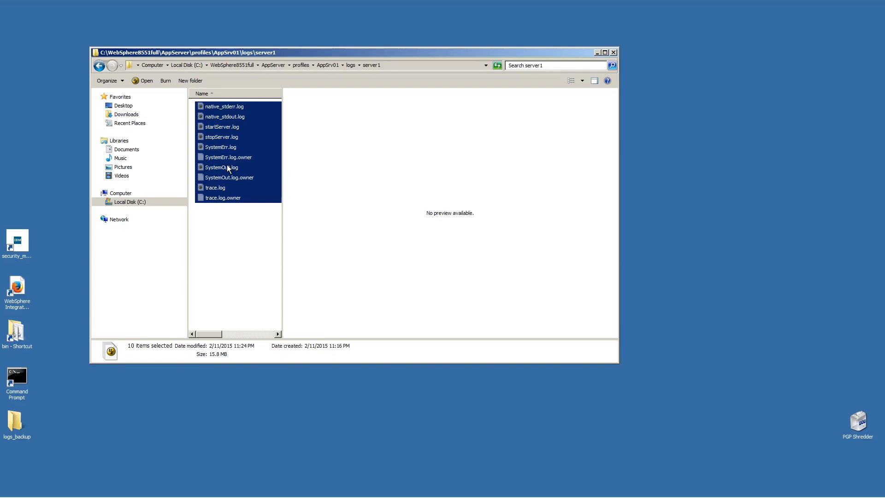
mouse_move(32, 418)
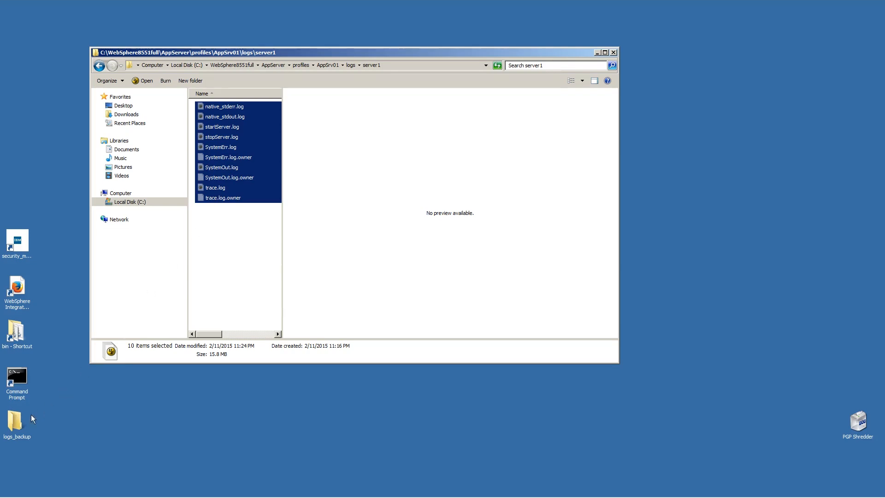
right_click(14, 420)
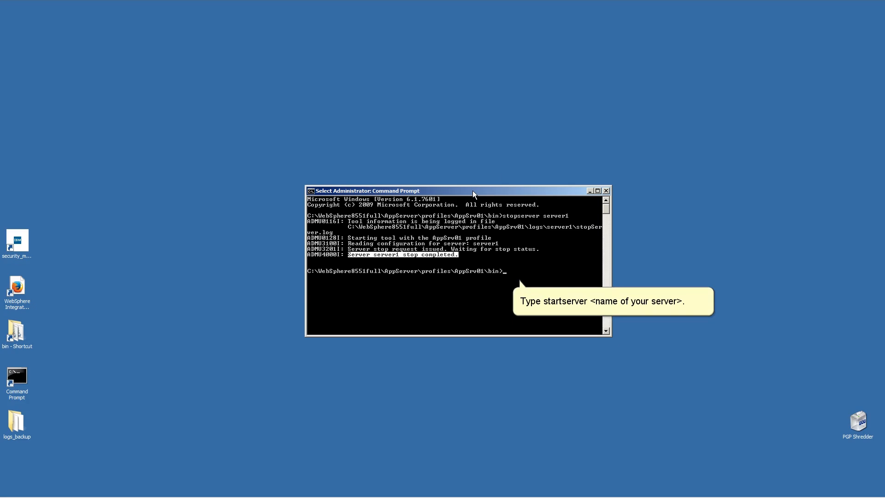
Run 'startserver server1' until it reports open for e-business with a process id.
text(startserver server1)
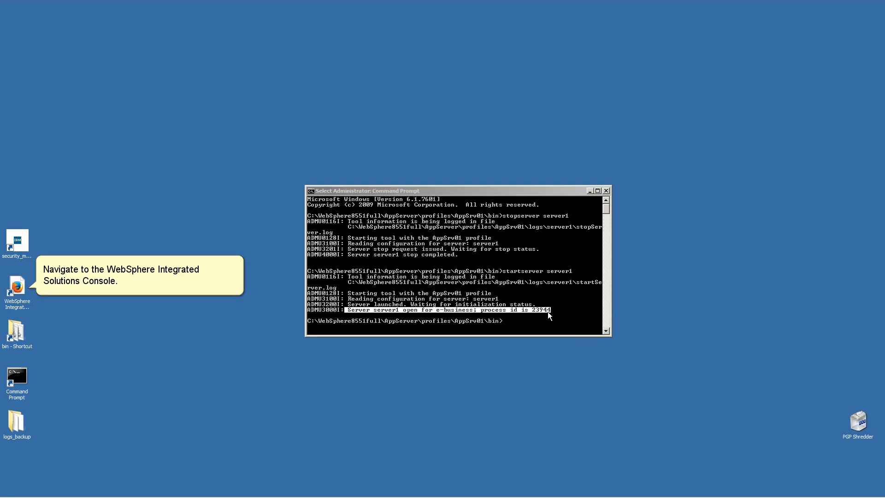
mouse_move(445, 321)
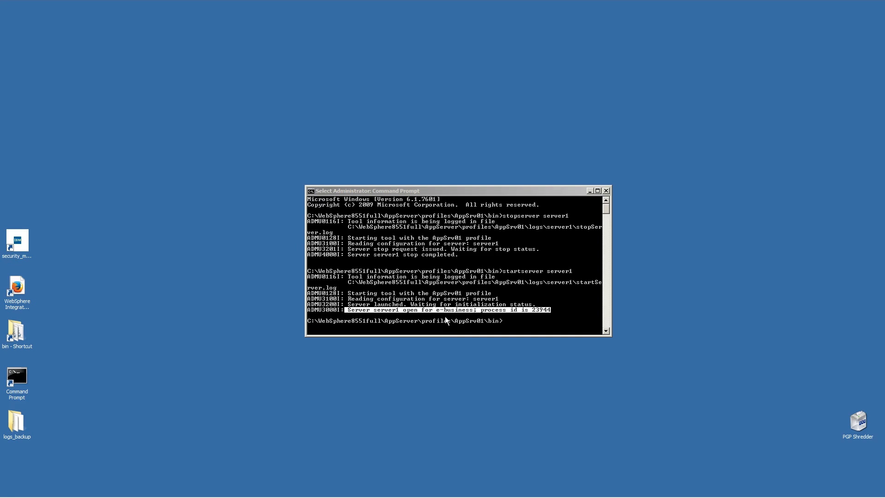
mouse_move(65, 319)
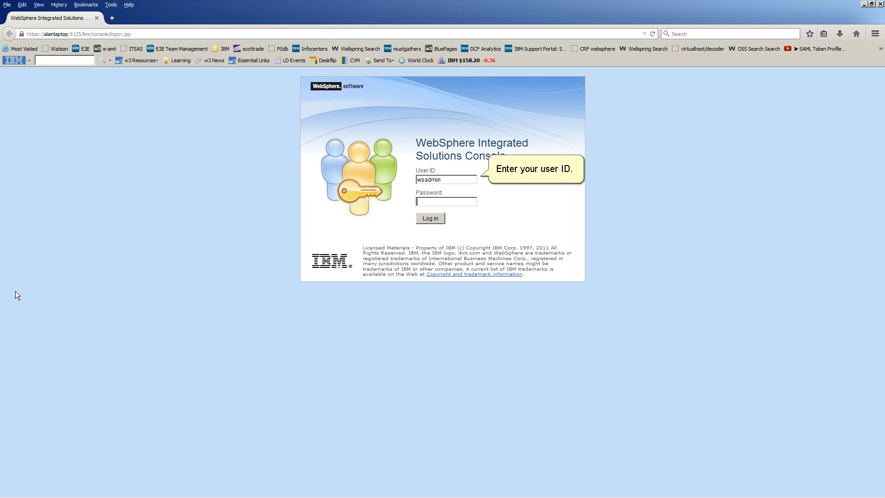
Log in with the admin password on the restarted server, expand Security, then log out.
click(445, 201)
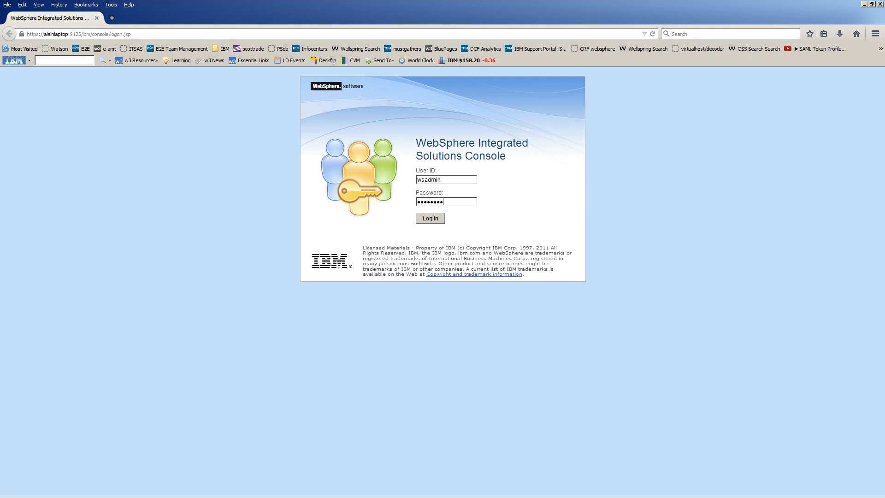
text(x)
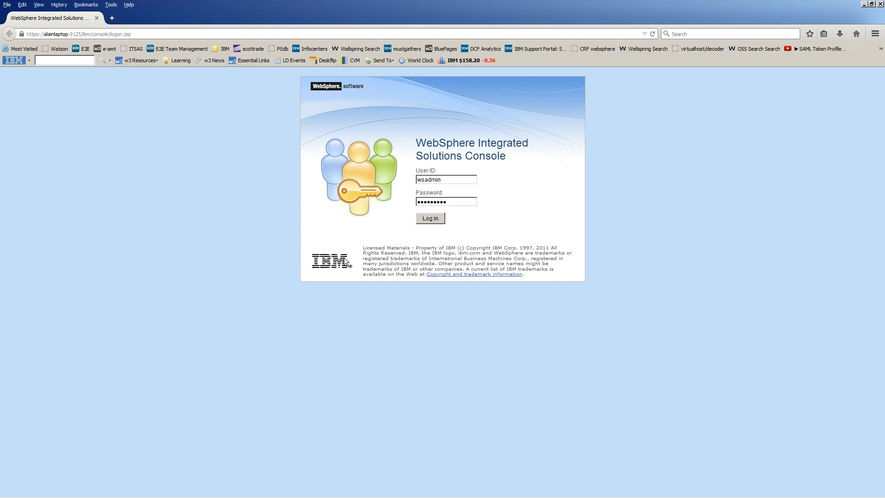
click(429, 218)
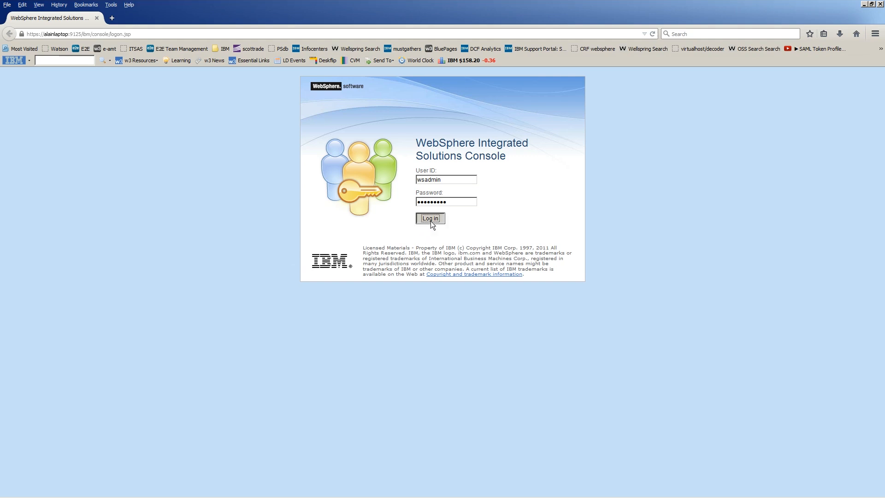
click(429, 218)
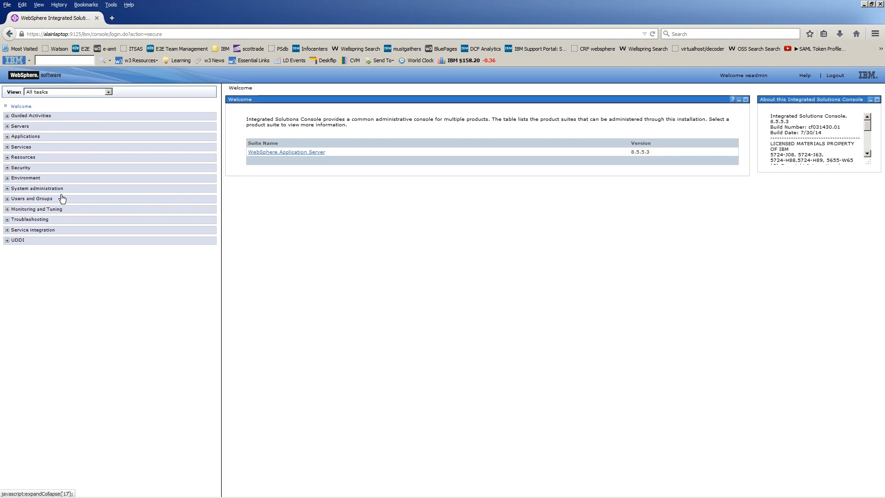
click(6, 168)
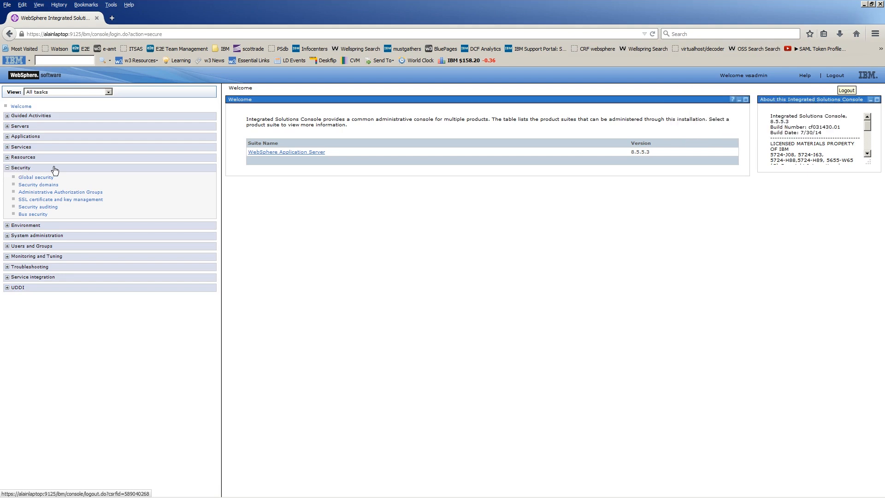
mouse_move(403, 163)
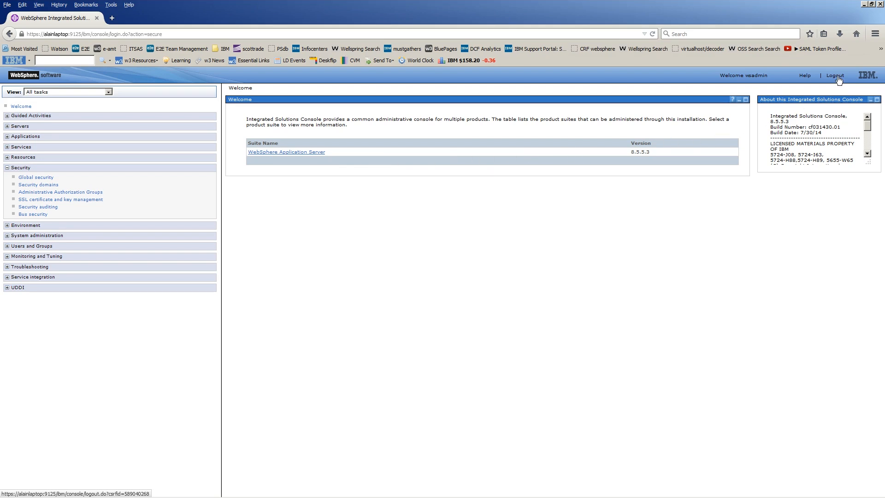
click(834, 75)
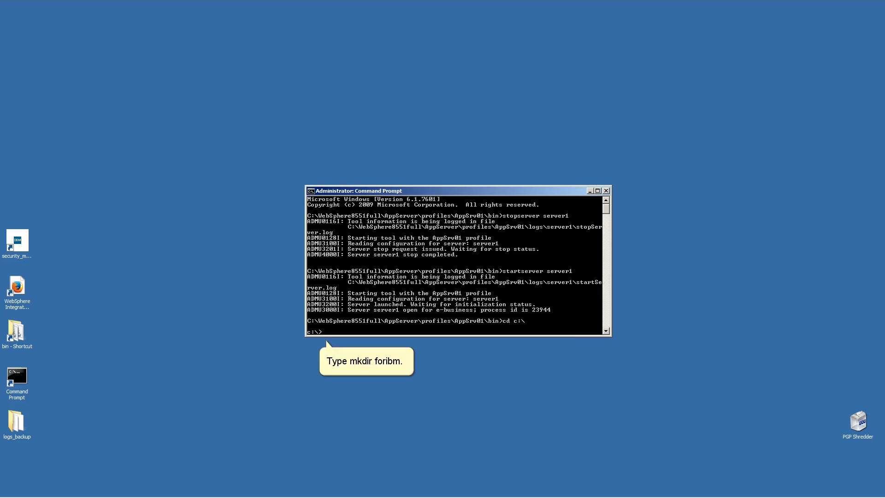
Create and enter c:\foribm, run the collector, and list the 17 MB WASenv jar.
text(mkdir foribm)
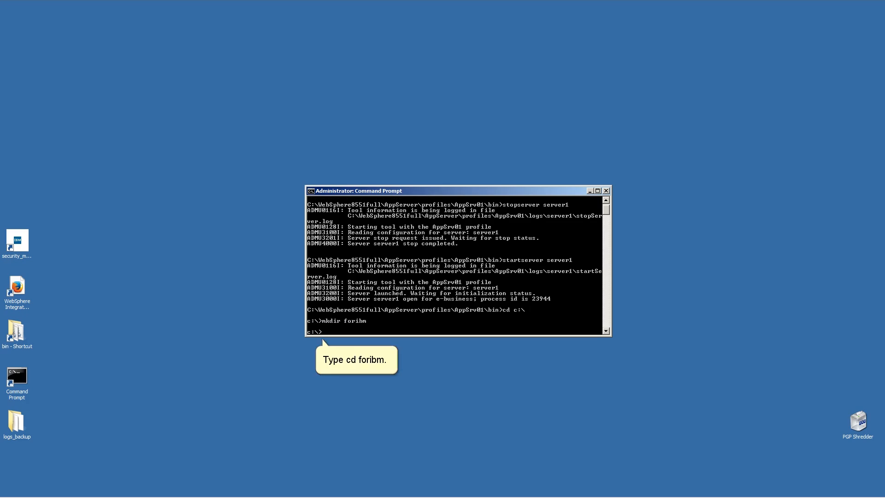
text(cd foribm)
text(C:\WebSphere8551full\AppServer\profiles\AppSrv01\bin\collector.bat)
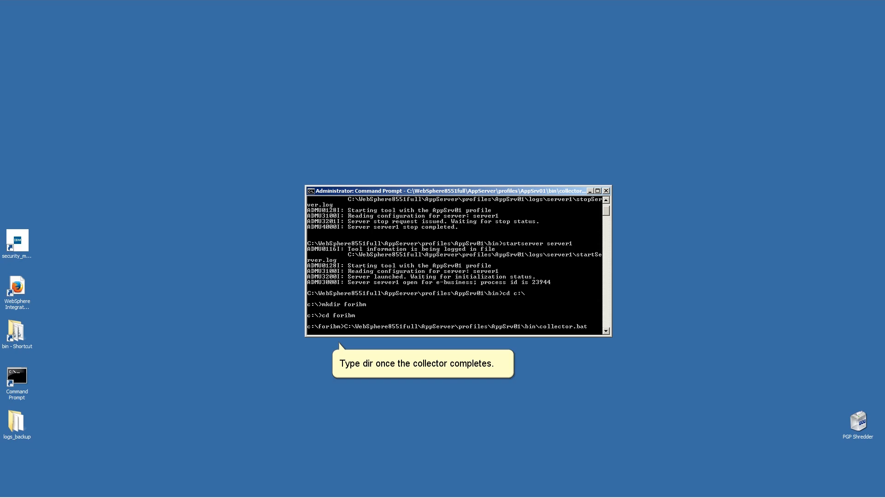
text(dir)
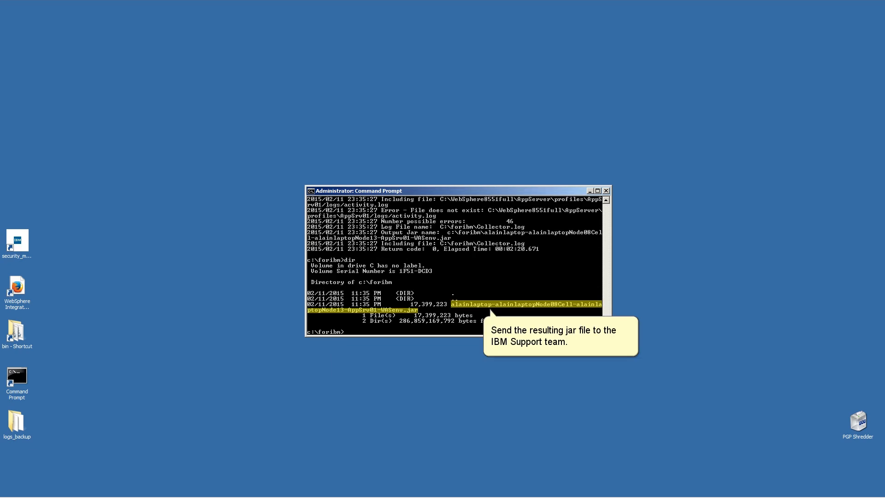